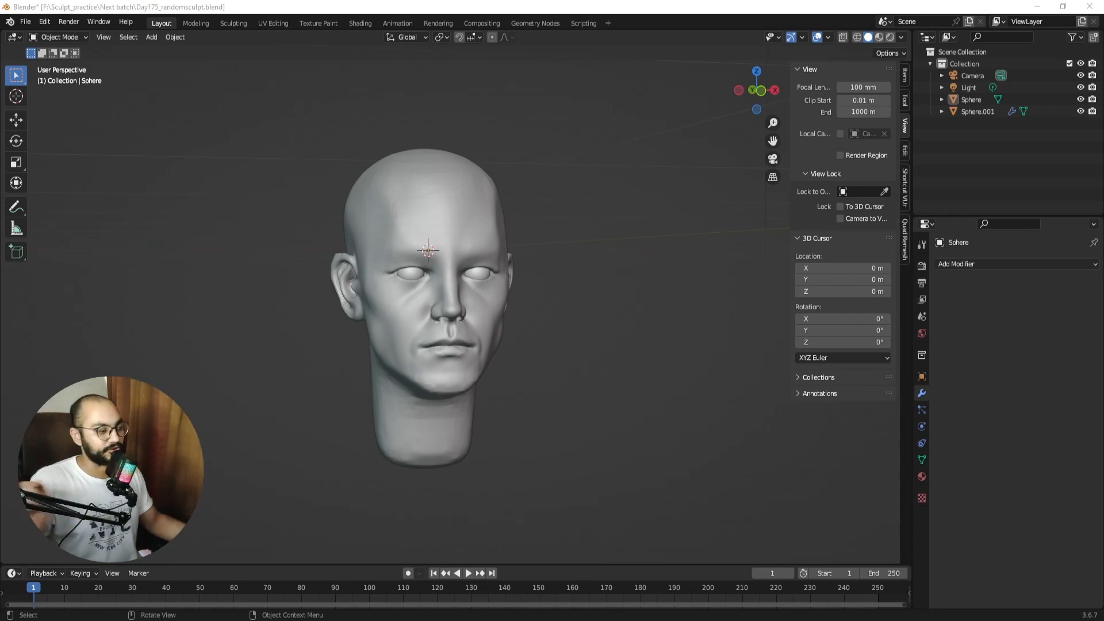
# Step: Switch the sculpted head into Sculpt Mode with the Paint brush selected
pyautogui.click(59, 36)
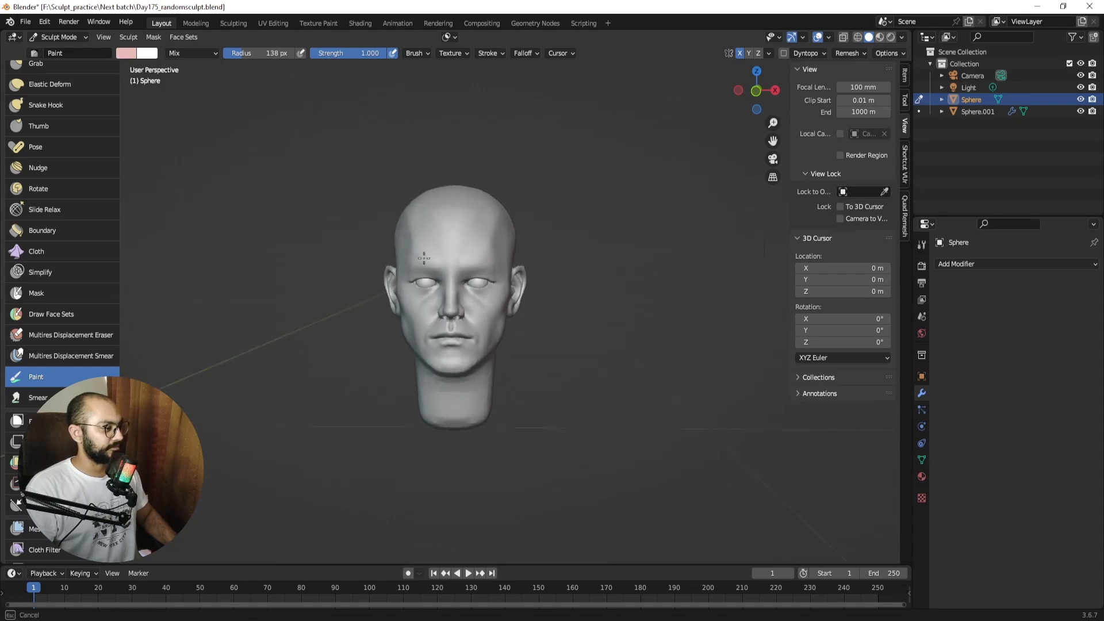
# Step: Pick a pale beige brush colour, coat the head with it, and revisit the colour choice
pyautogui.click(126, 53)
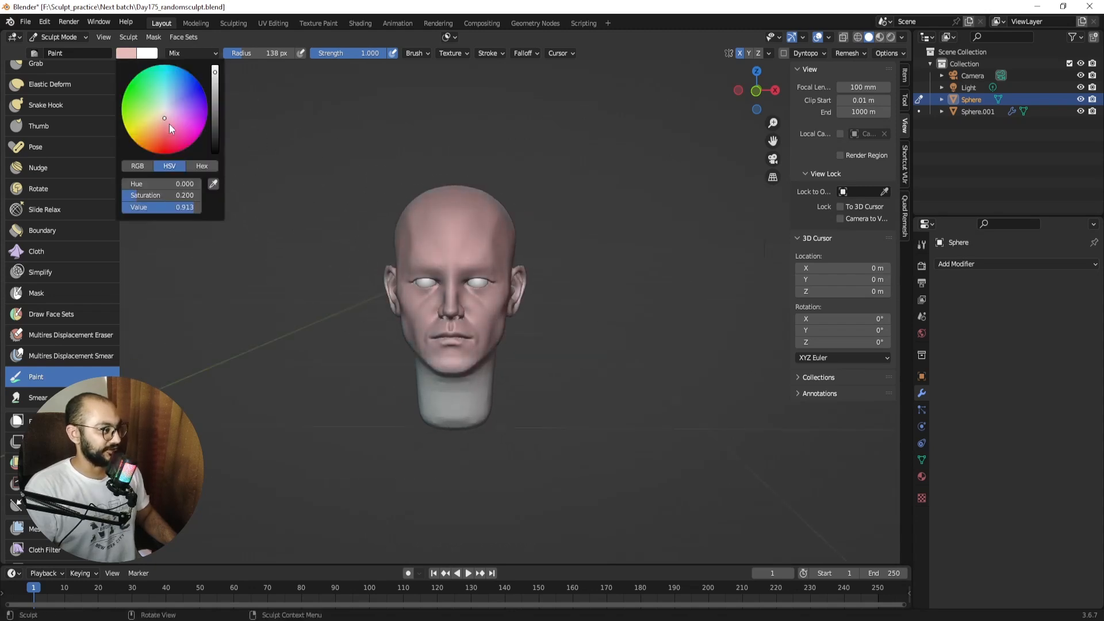
pyautogui.click(163, 123)
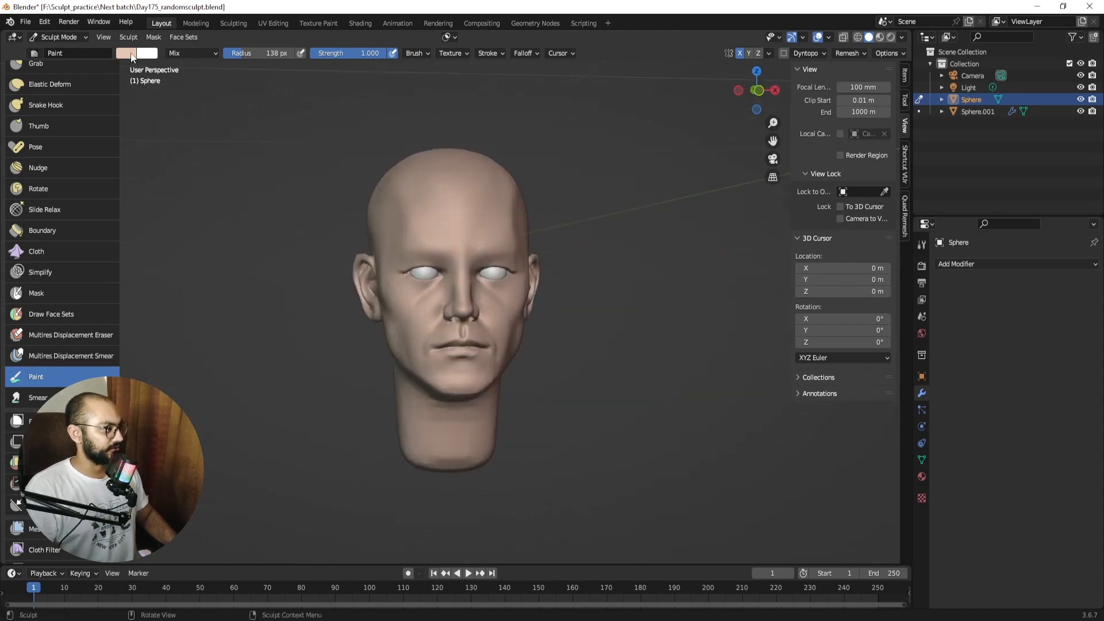
pyautogui.click(138, 54)
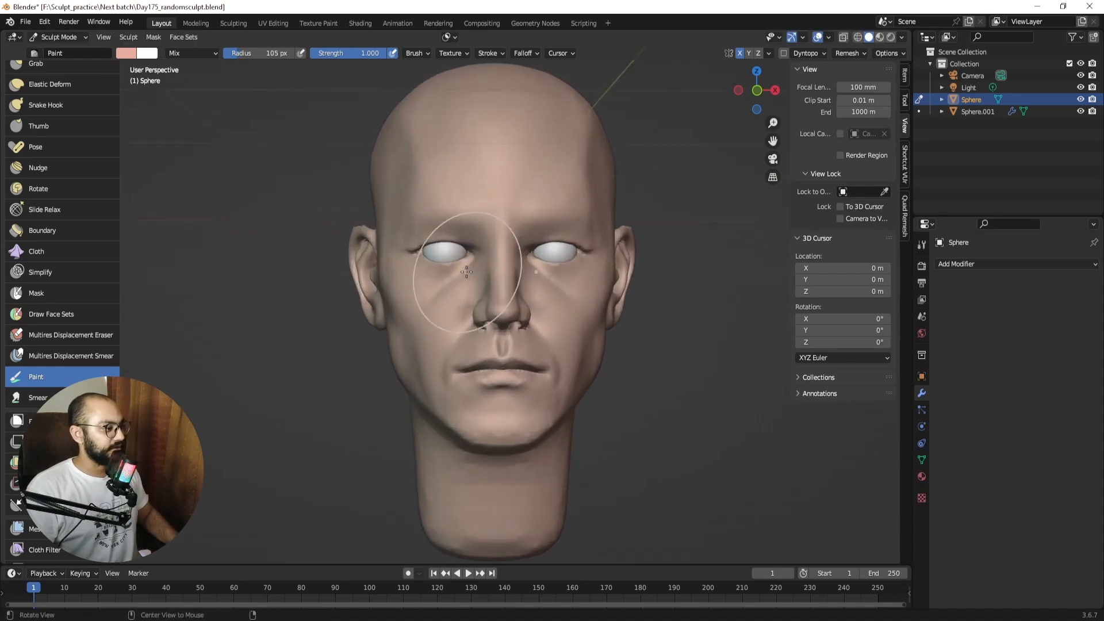
# Step: Paint a reddish flush around the eye, the cheek beside the nose, and above the upper lip
pyautogui.moveTo(479, 282); pyautogui.dragTo(465, 275)
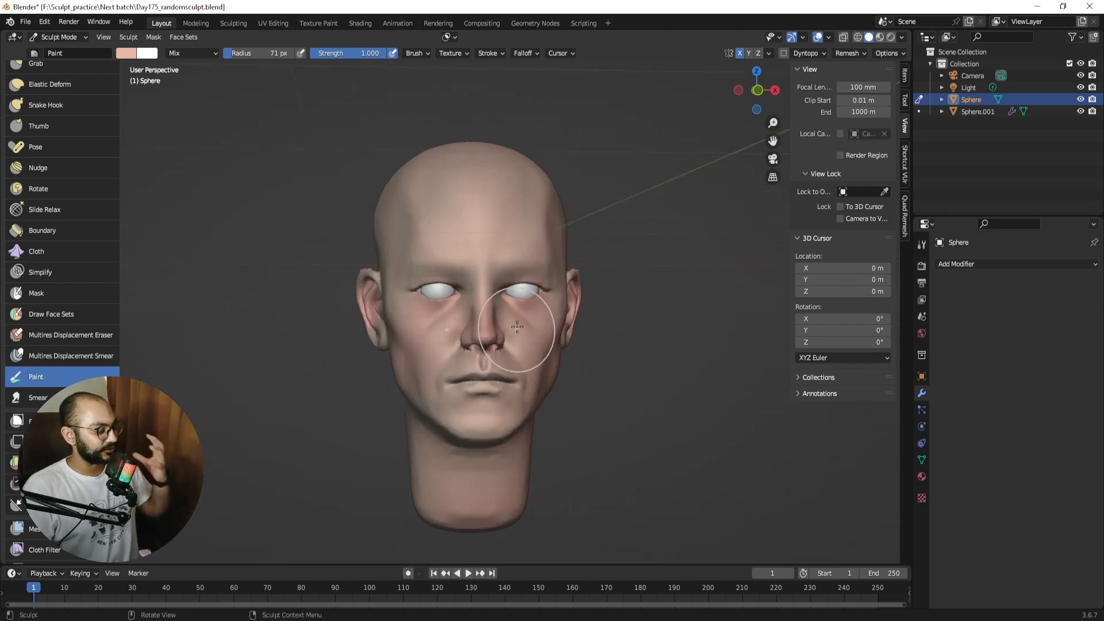
pyautogui.moveTo(518, 326); pyautogui.dragTo(508, 353)
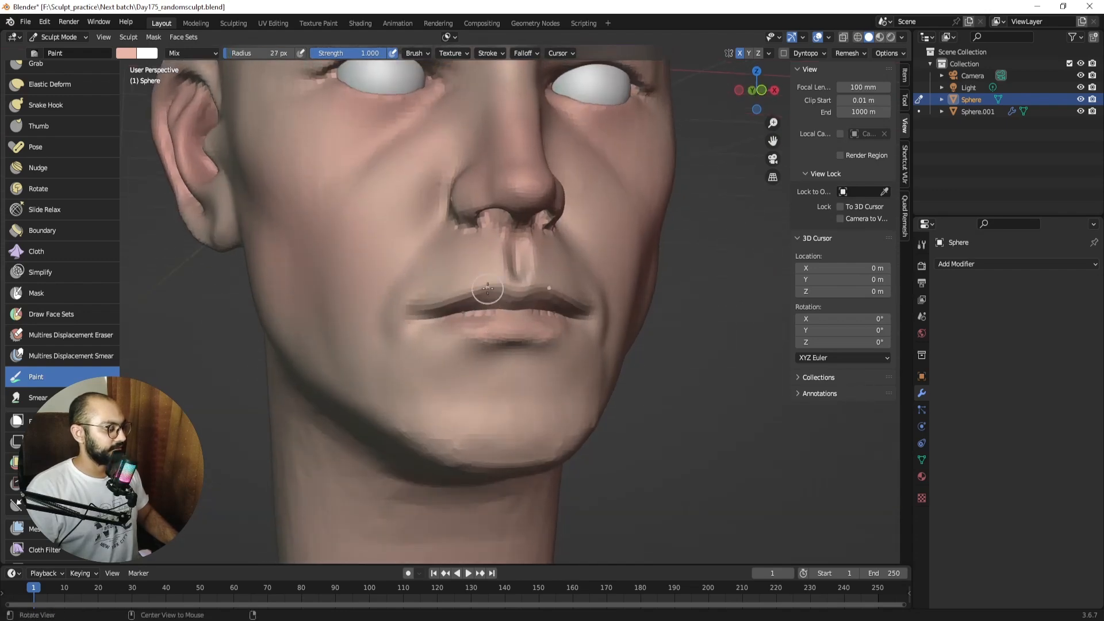
pyautogui.click(126, 53)
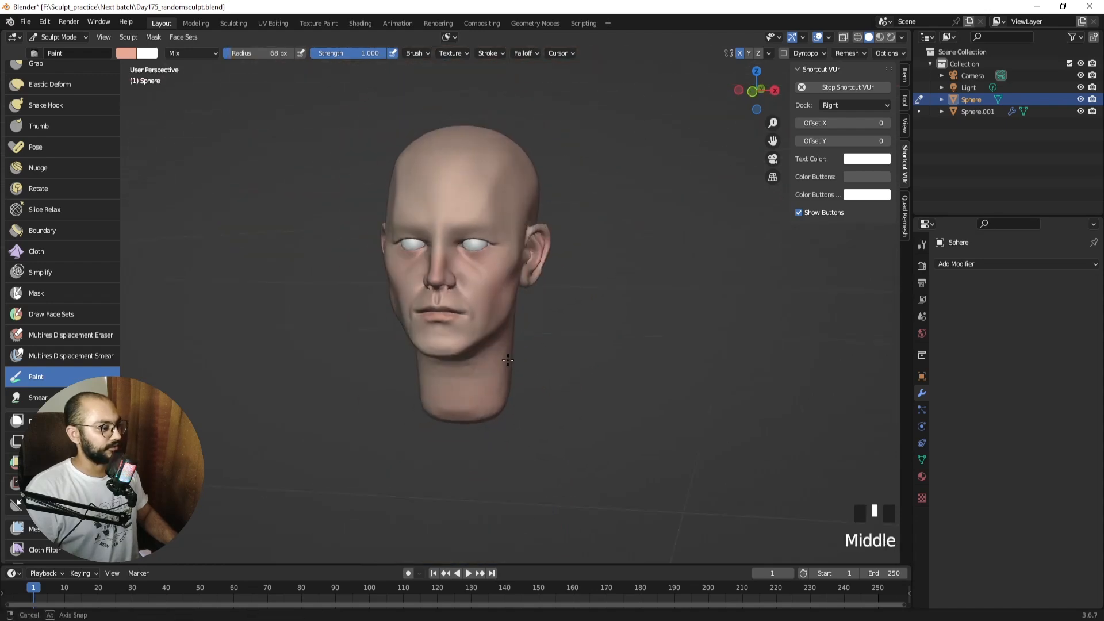
# Step: Paint the lips a warmer pink and change the brush to a desaturated grey-brown
pyautogui.moveTo(507, 361); pyautogui.dragTo(507, 338)
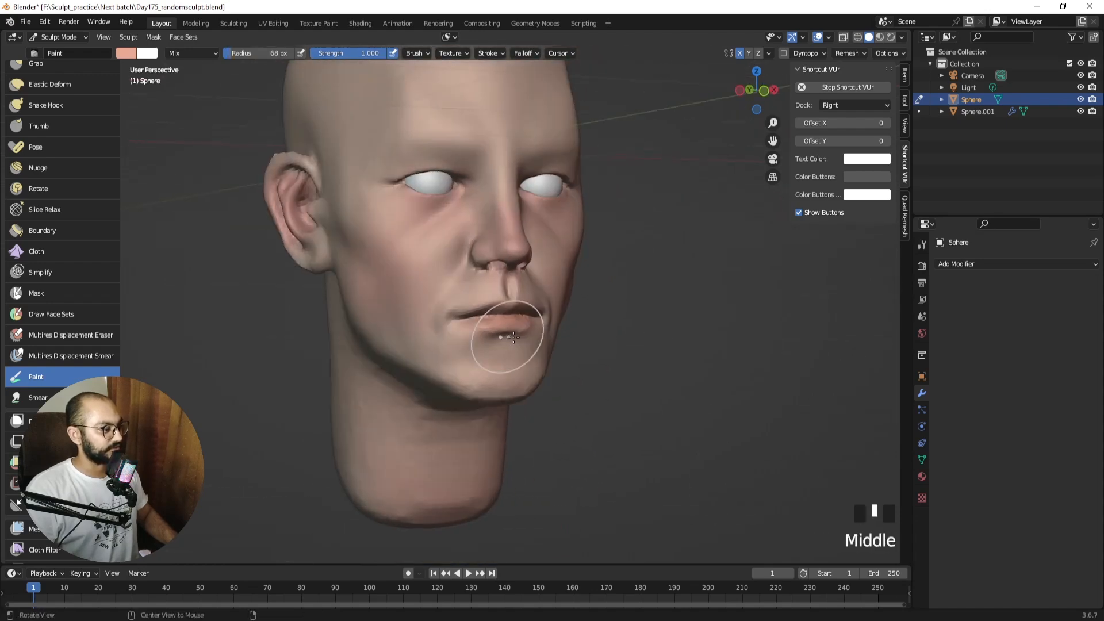
pyautogui.moveTo(507, 338); pyautogui.dragTo(458, 352)
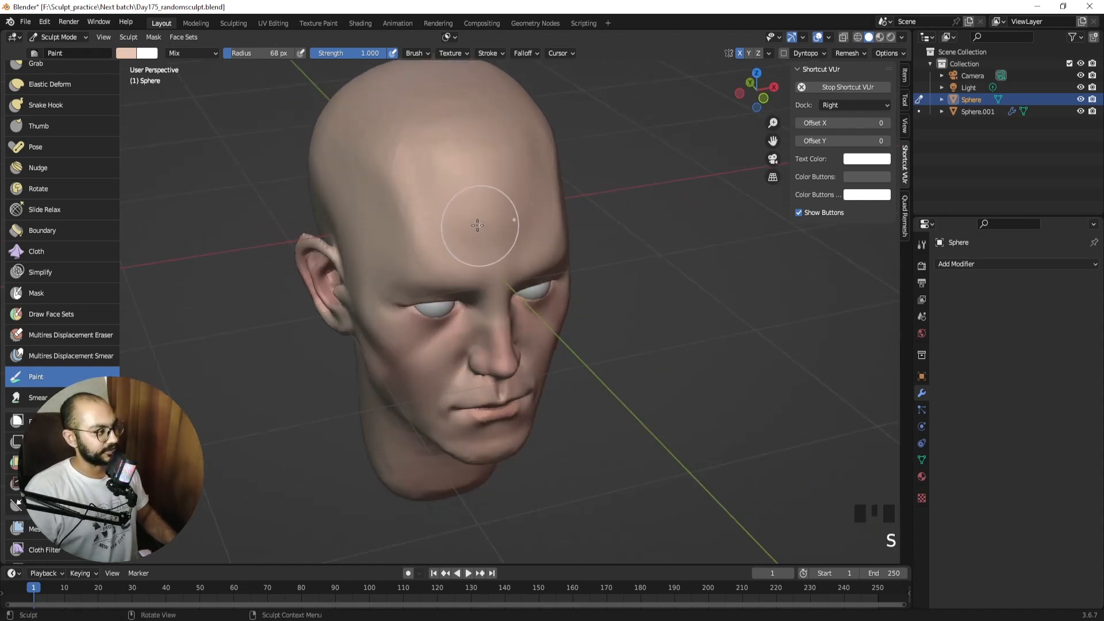
pyautogui.click(126, 53)
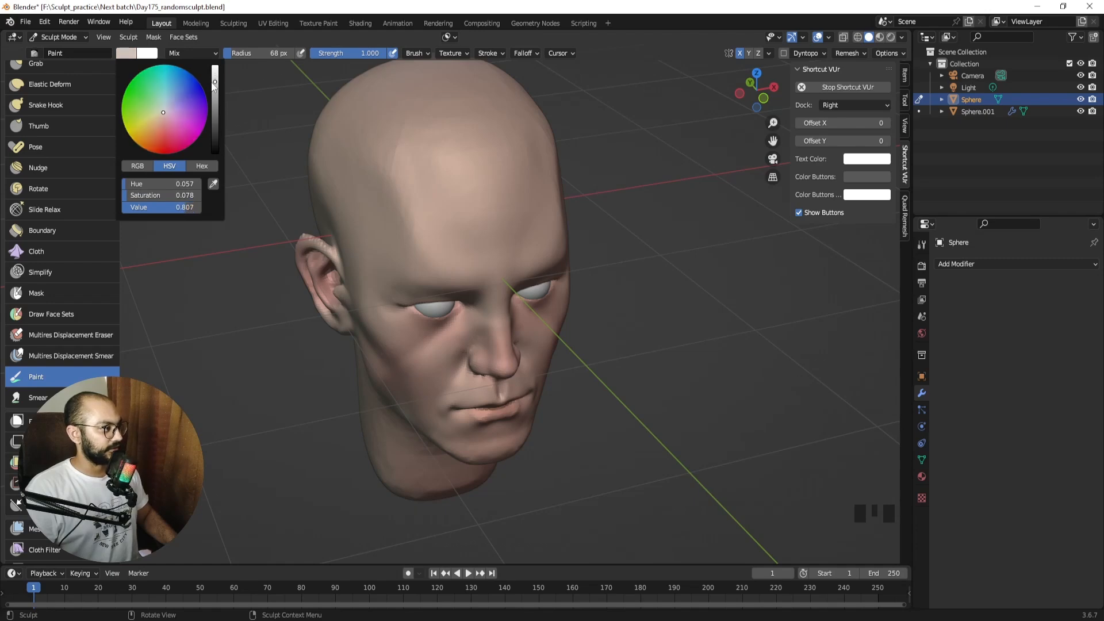
# Step: Adjust the colour brightness, then paint grey over the scalp, chin, mouth sides, hairline and temple
pyautogui.moveTo(214, 81); pyautogui.dragTo(215, 98)
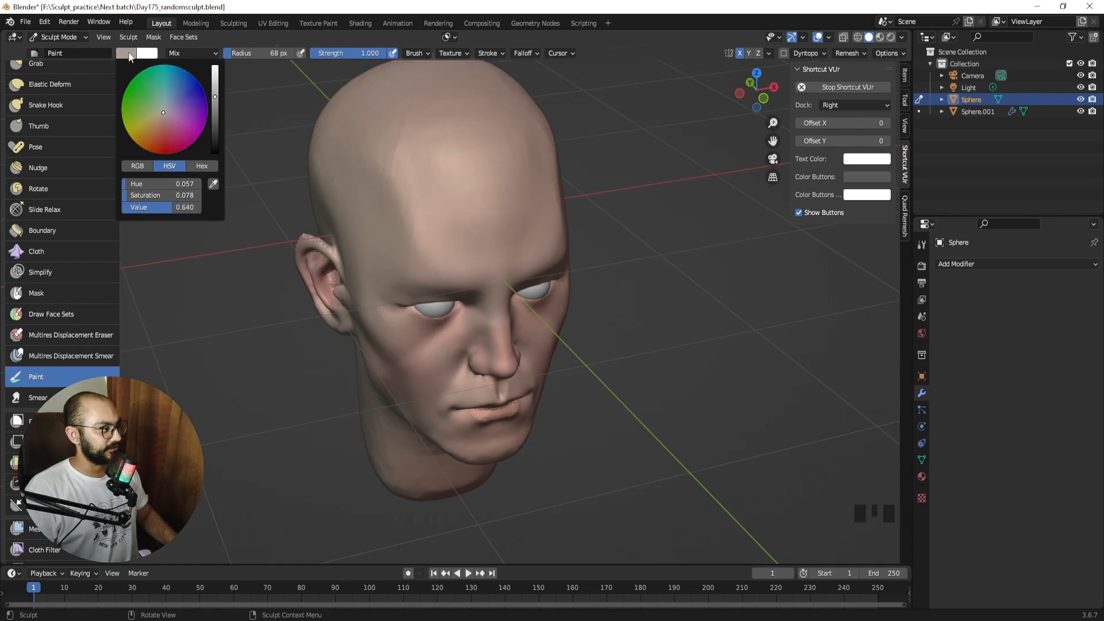
pyautogui.moveTo(138, 62)
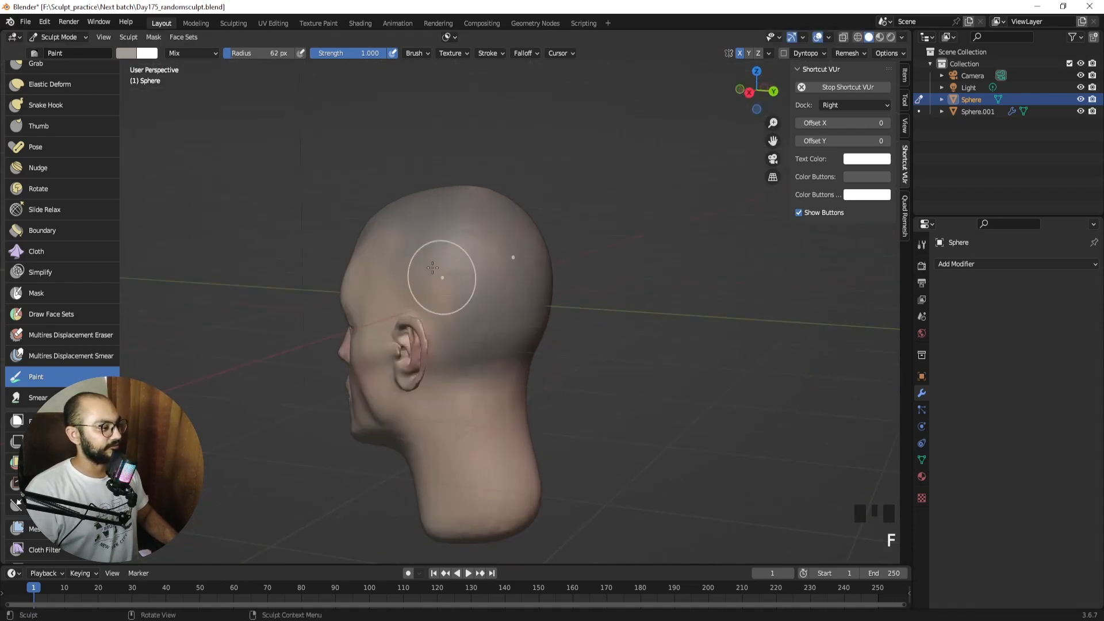
pyautogui.moveTo(442, 281); pyautogui.dragTo(489, 268)
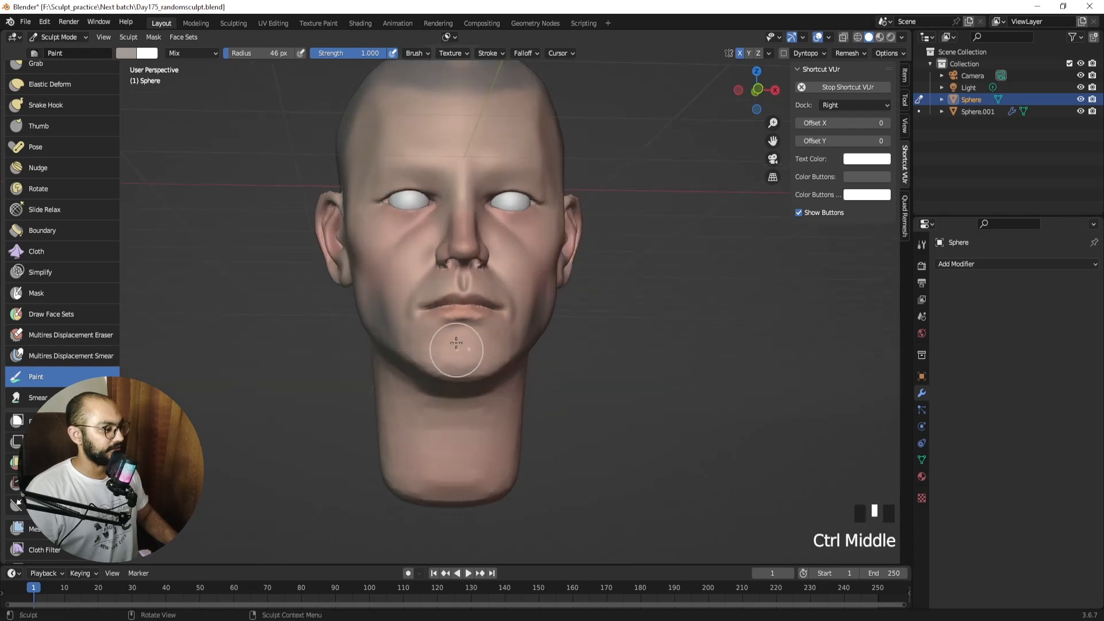
pyautogui.moveTo(456, 344); pyautogui.dragTo(459, 317)
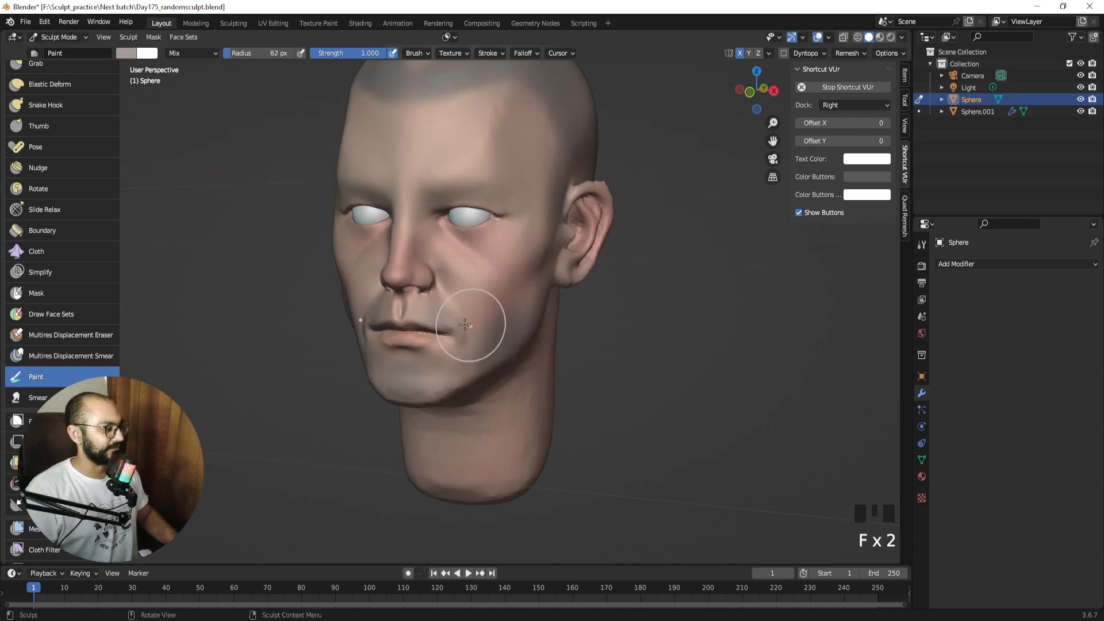
pyautogui.moveTo(465, 324); pyautogui.dragTo(458, 373)
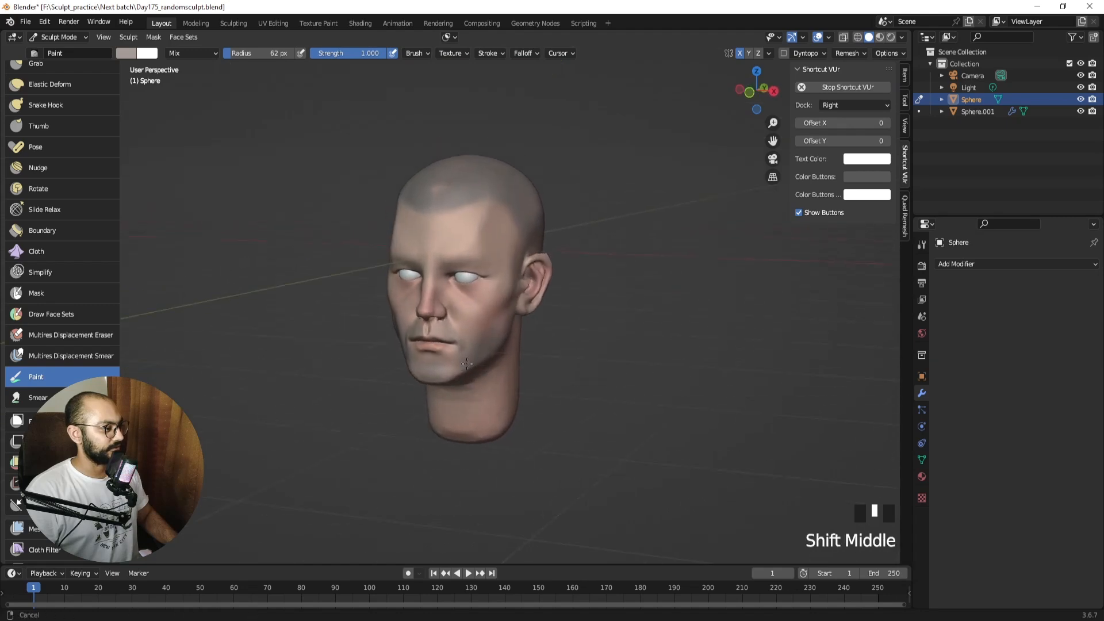
pyautogui.moveTo(468, 363); pyautogui.dragTo(500, 224)
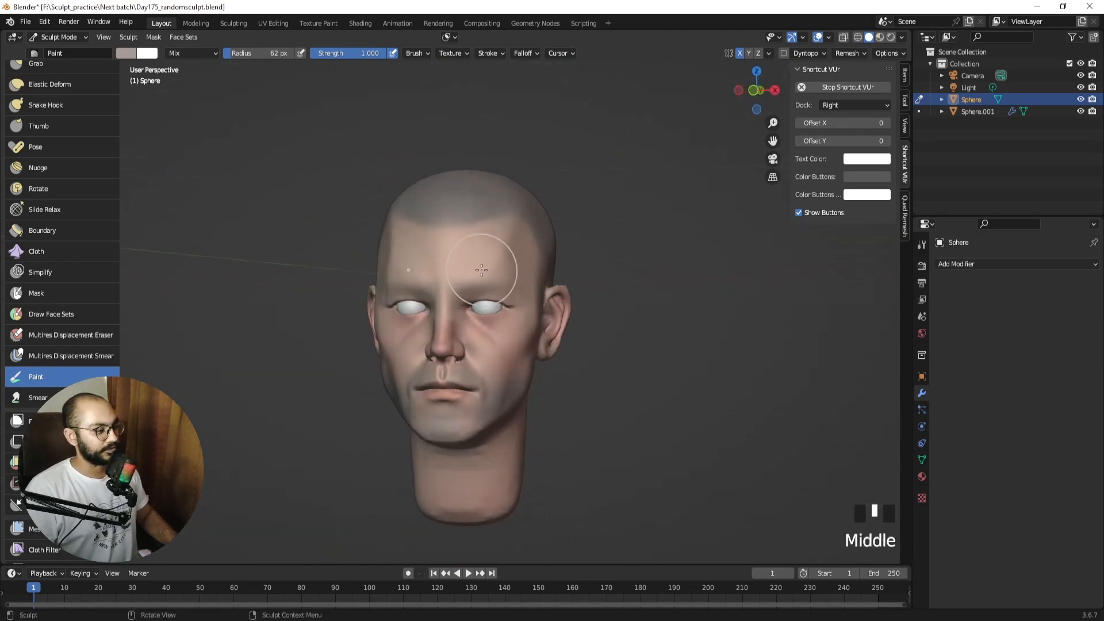
pyautogui.moveTo(483, 270); pyautogui.dragTo(420, 284)
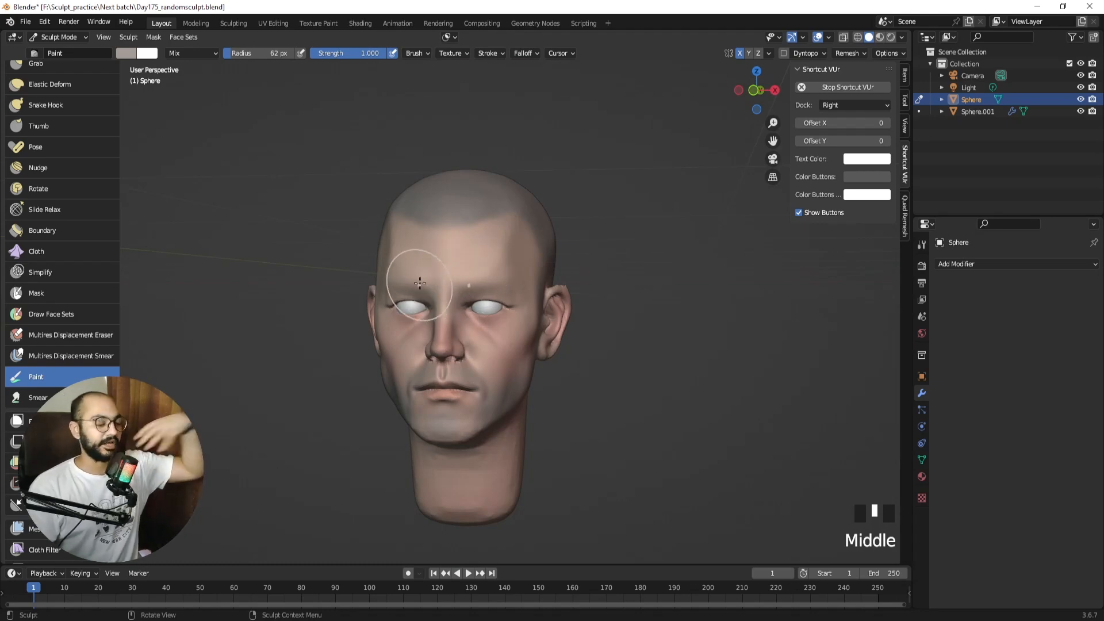
pyautogui.moveTo(423, 282); pyautogui.dragTo(493, 282)
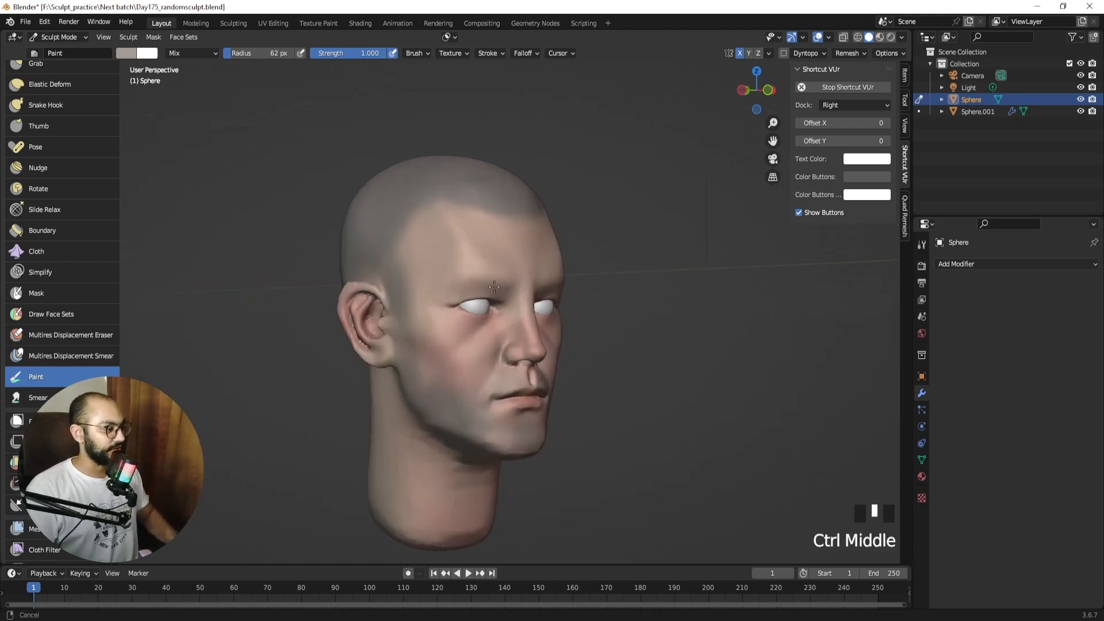
# Step: Blend warm peach skin tone over the back of the head, crown and face
pyautogui.moveTo(493, 282); pyautogui.dragTo(480, 254)
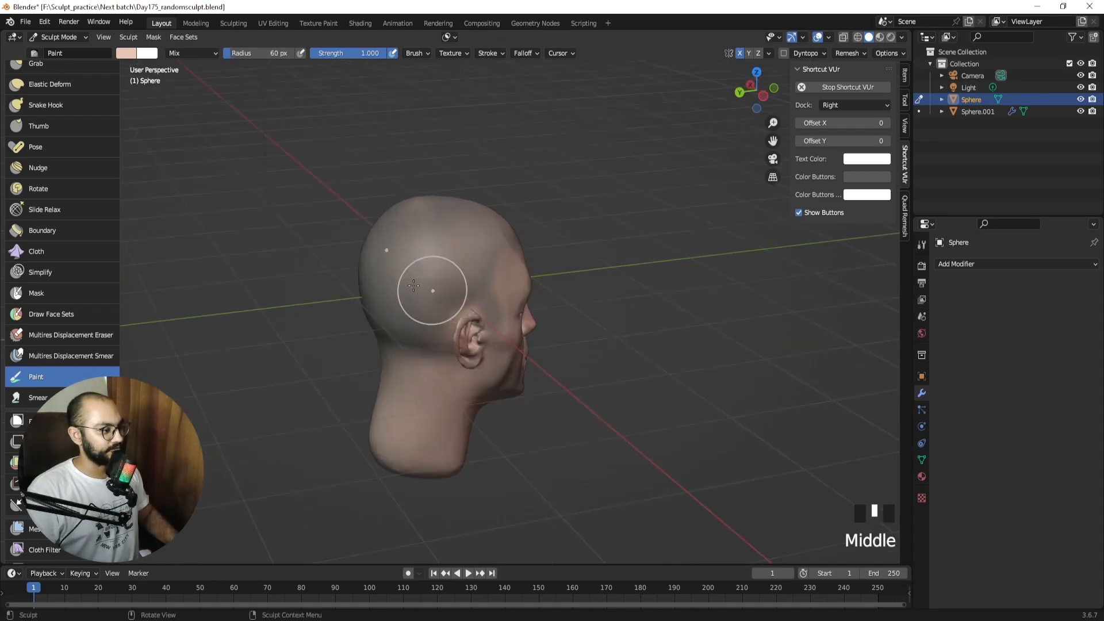
pyautogui.moveTo(414, 287); pyautogui.dragTo(462, 275)
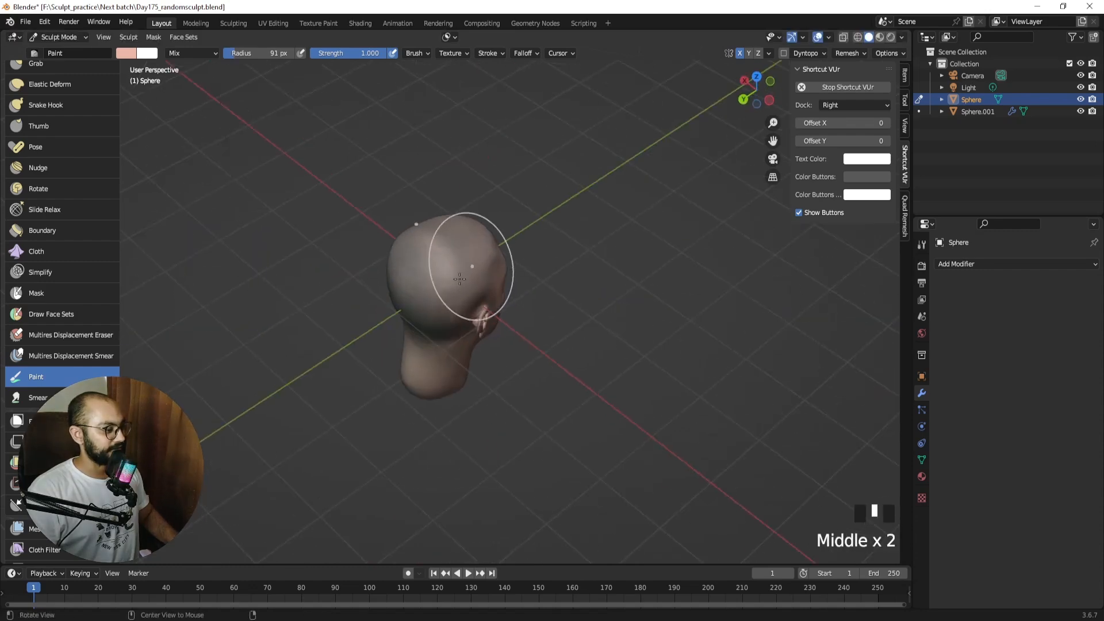
pyautogui.moveTo(458, 281); pyautogui.dragTo(402, 254)
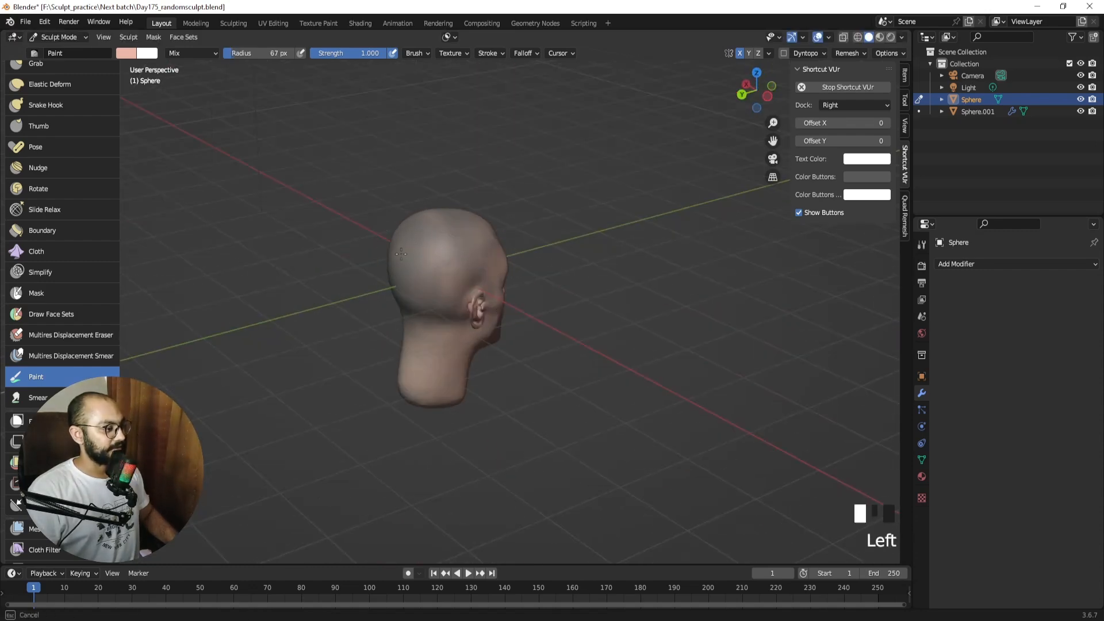
pyautogui.moveTo(401, 253); pyautogui.dragTo(465, 264)
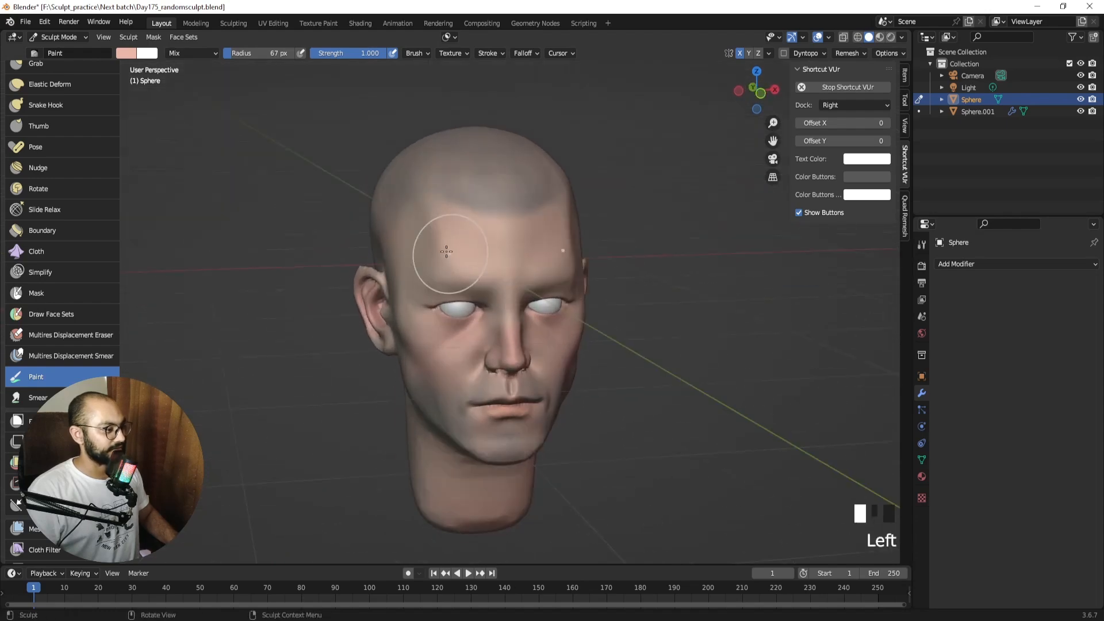
pyautogui.moveTo(445, 251); pyautogui.dragTo(454, 327)
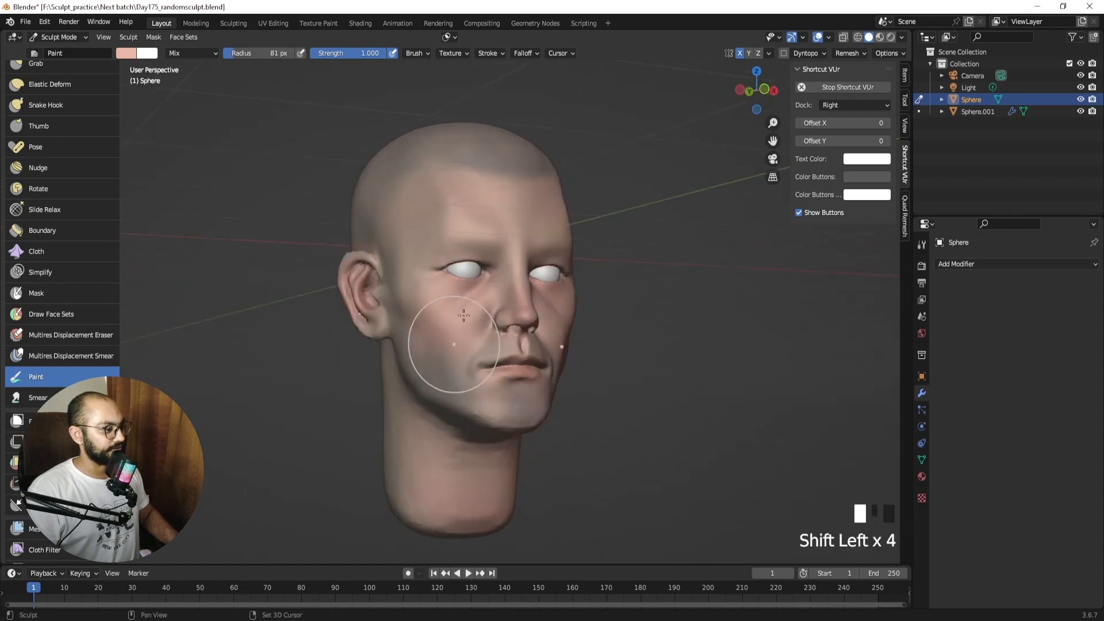
# Step: Dab lighter peach tone onto the forehead and face, then return to Object Mode
pyautogui.moveTo(463, 317); pyautogui.dragTo(461, 211)
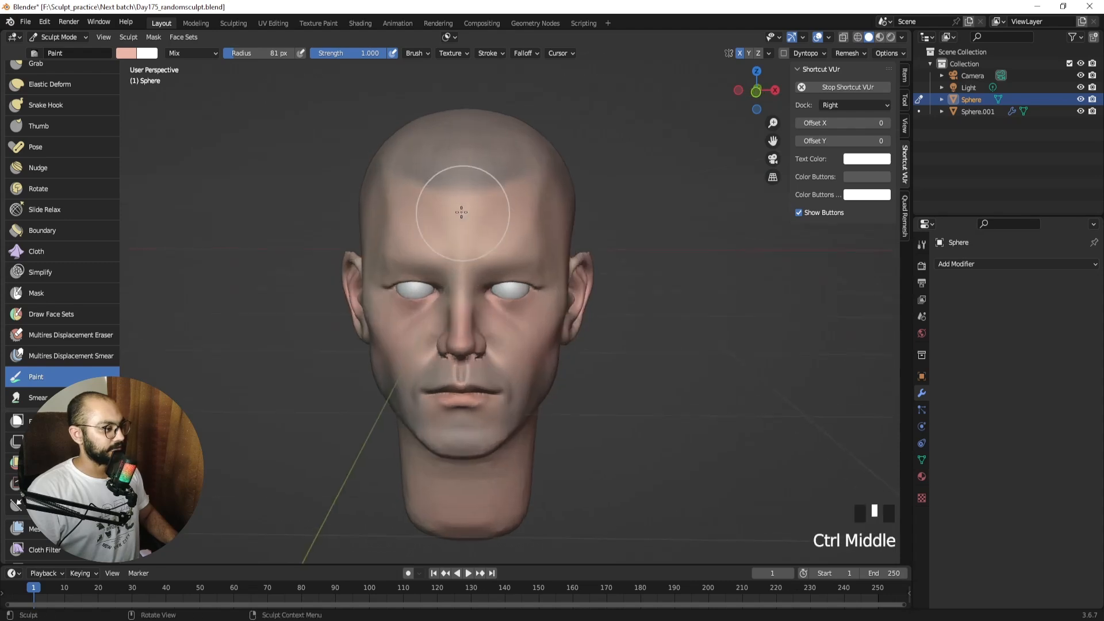
pyautogui.click(126, 53)
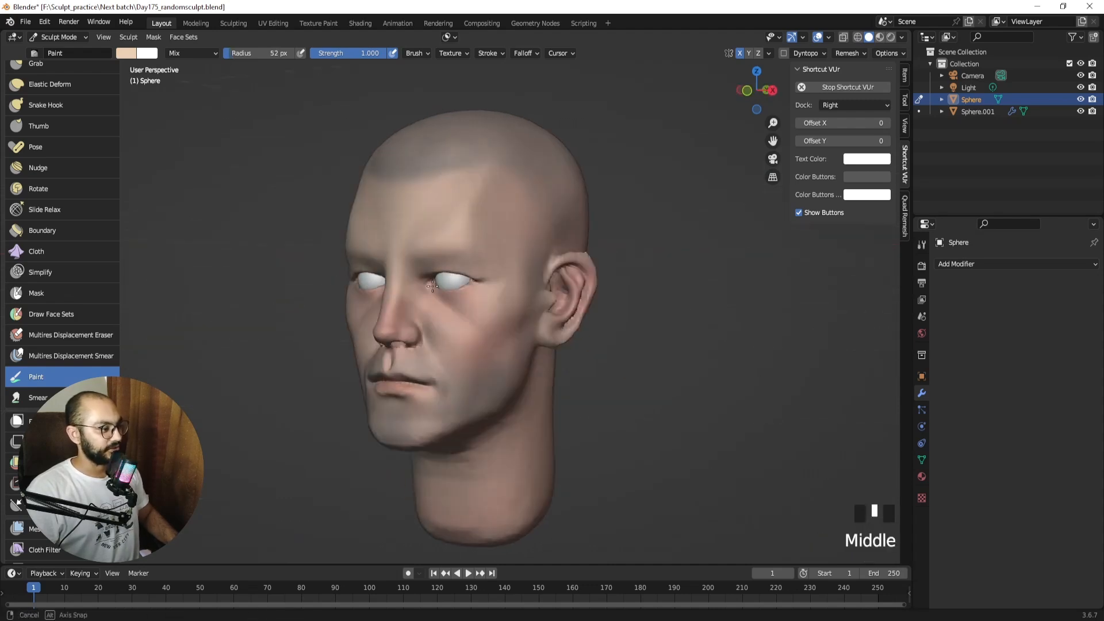
pyautogui.moveTo(433, 285); pyautogui.dragTo(514, 282)
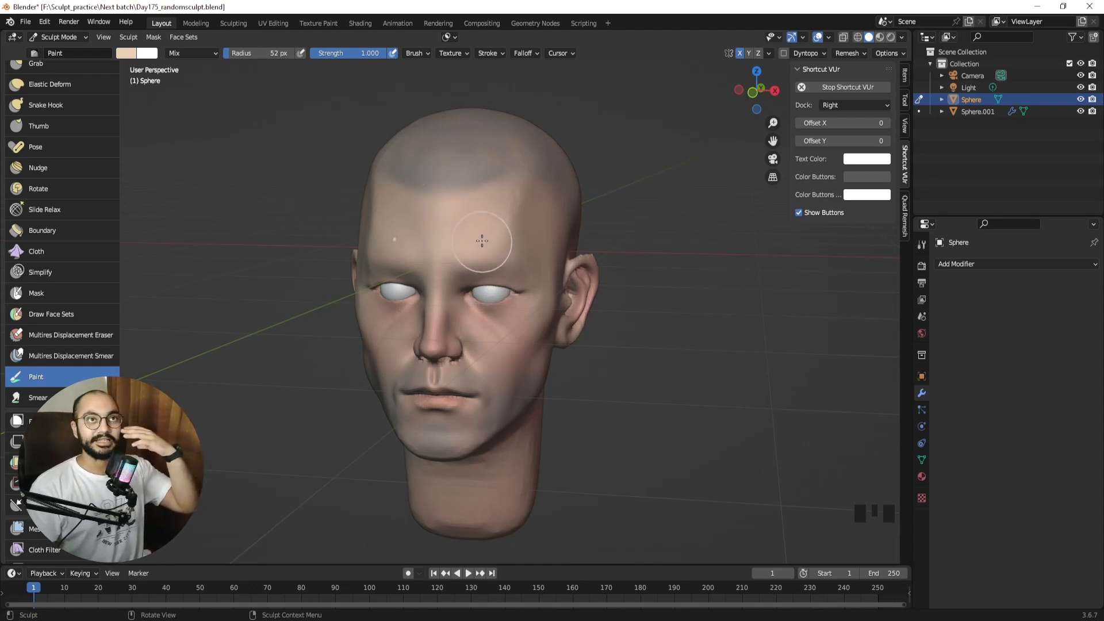
pyautogui.doubleClick(482, 242)
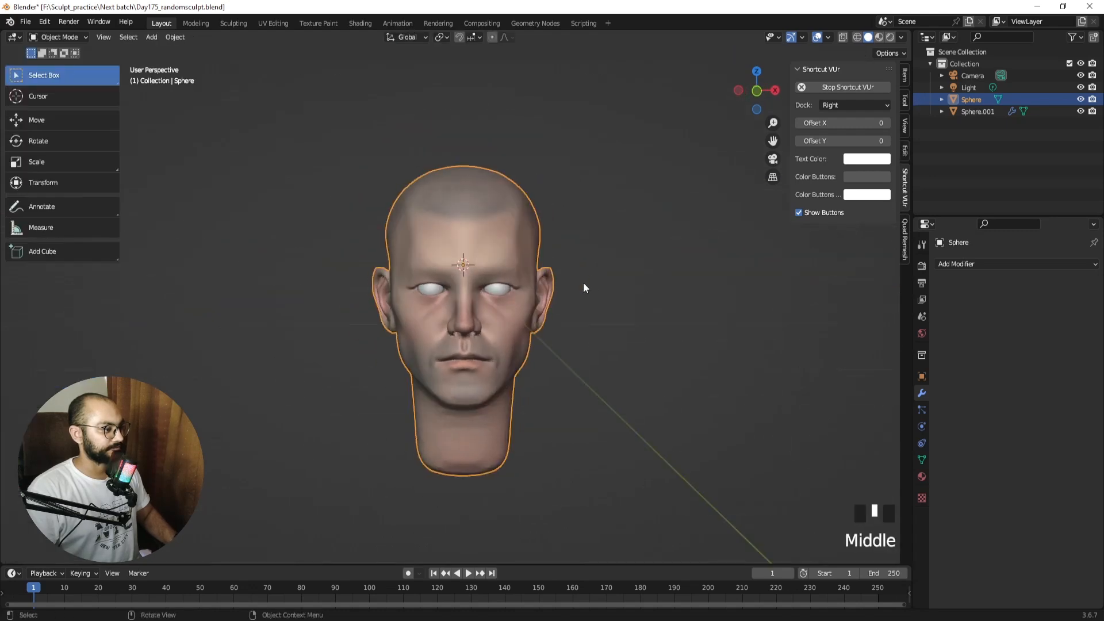
# Step: Toggle viewport shading colour between Material and Attribute, then switch to Material Preview
pyautogui.click(900, 38)
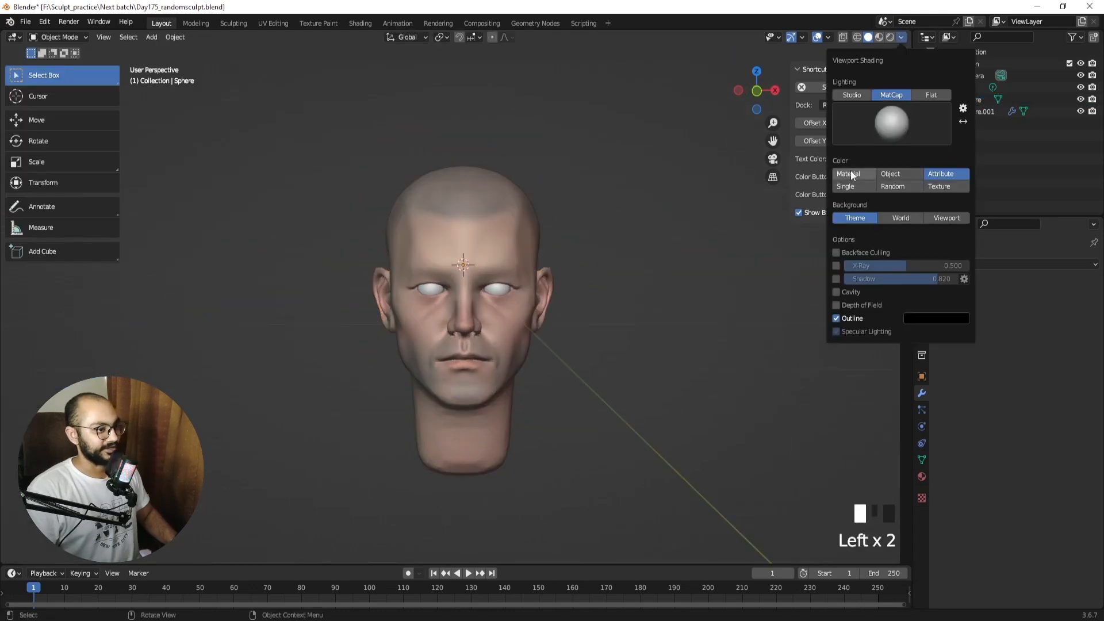
pyautogui.click(848, 174)
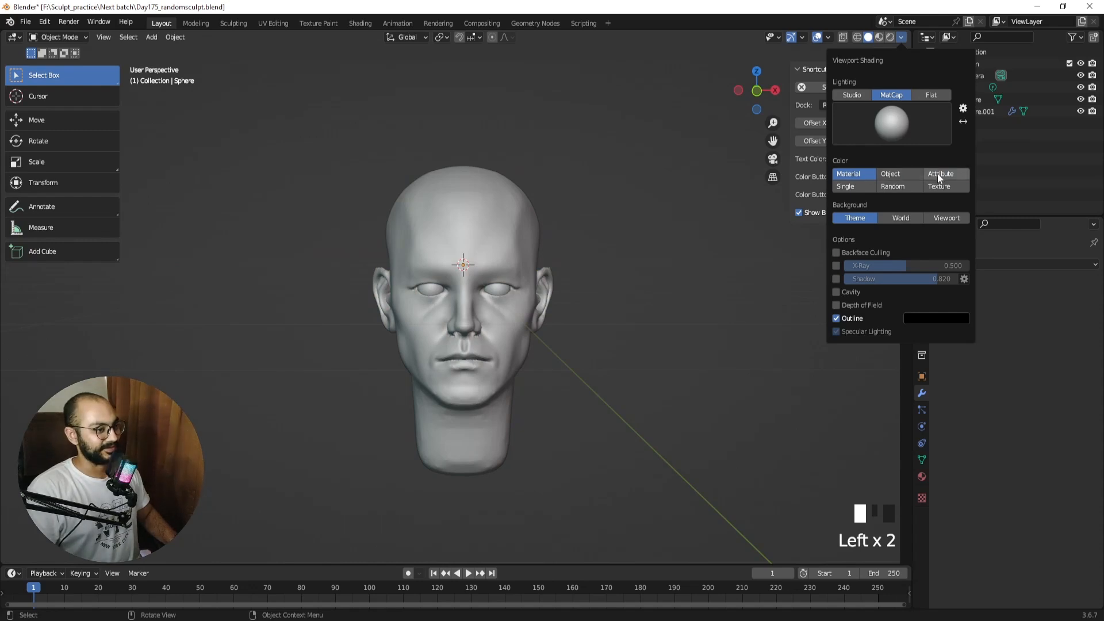
pyautogui.click(941, 174)
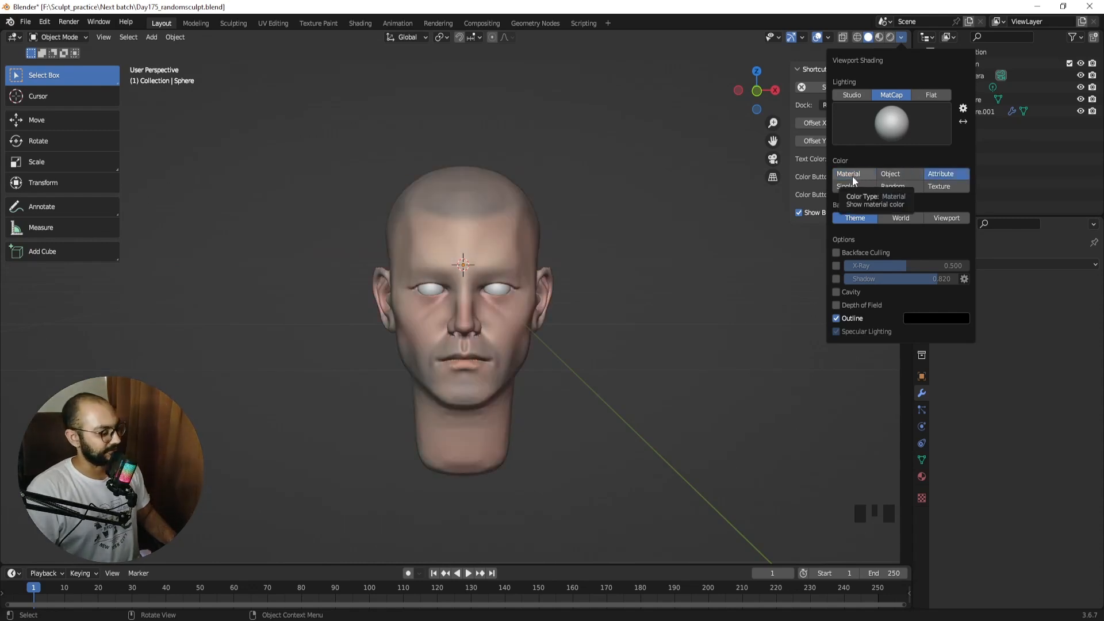
pyautogui.moveTo(822, 217)
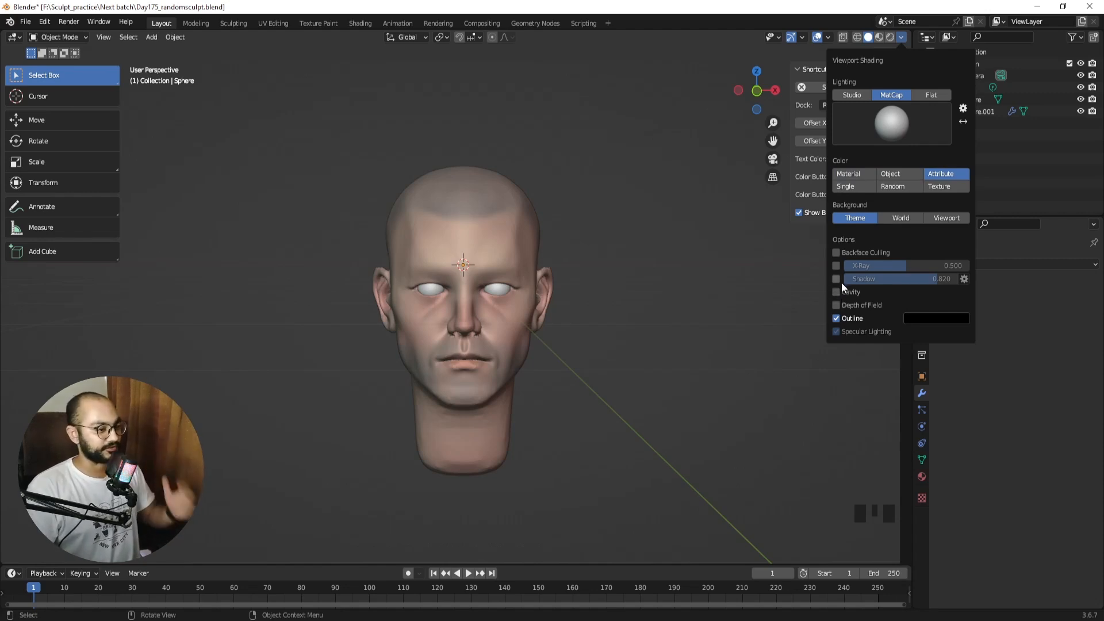
pyautogui.click(837, 278)
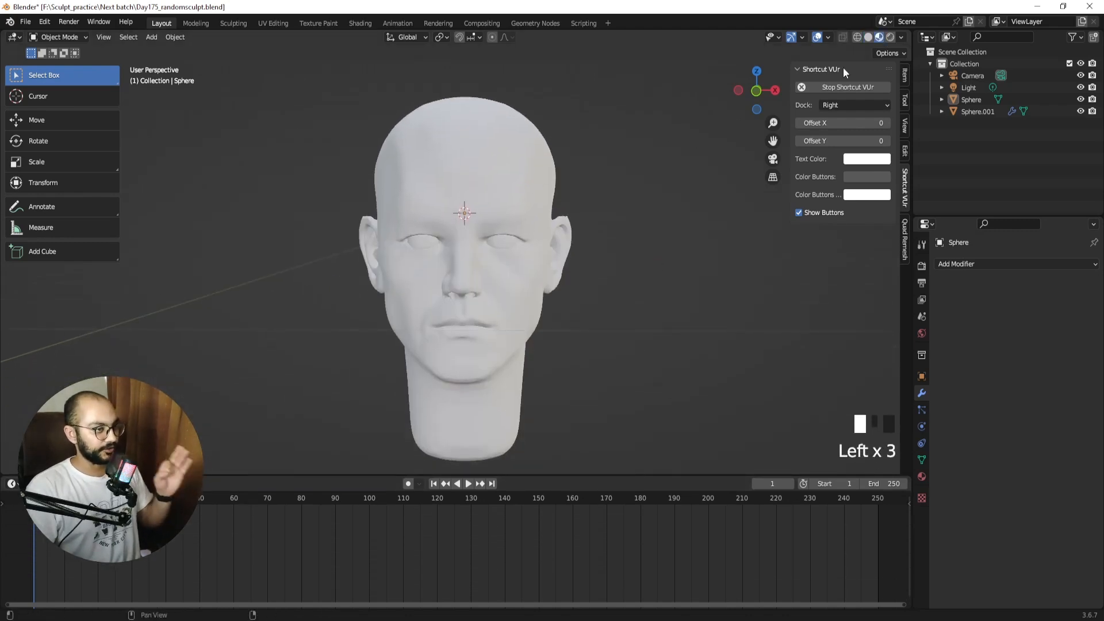
# Step: Turn the bottom area into the Shader Editor and add a Color Attribute node to the material
pyautogui.click(13, 483)
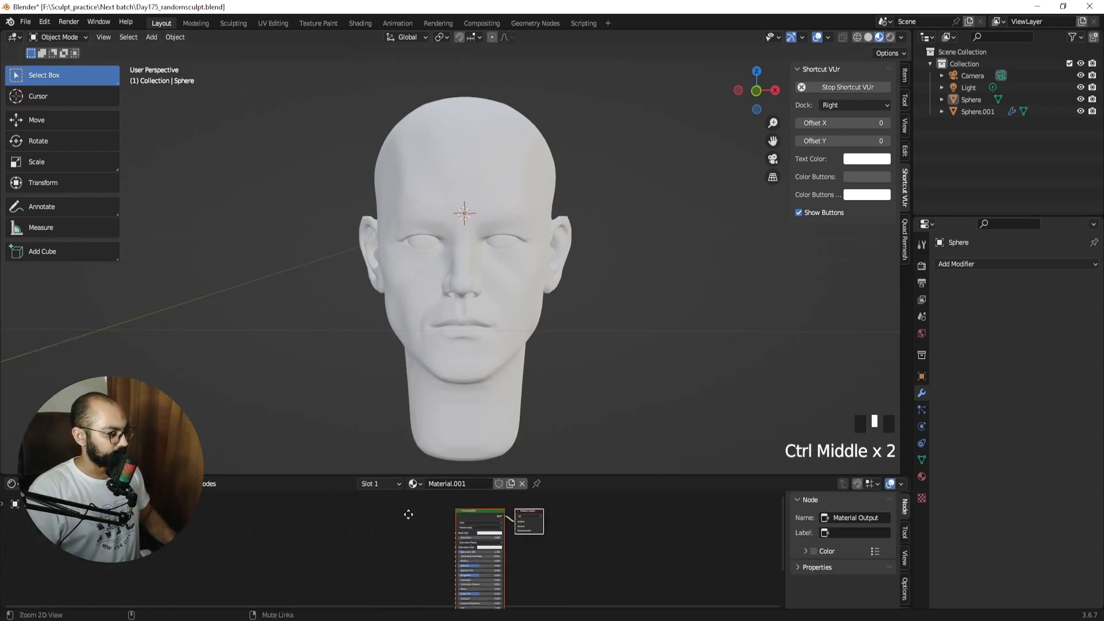
pyautogui.press('shift+a')
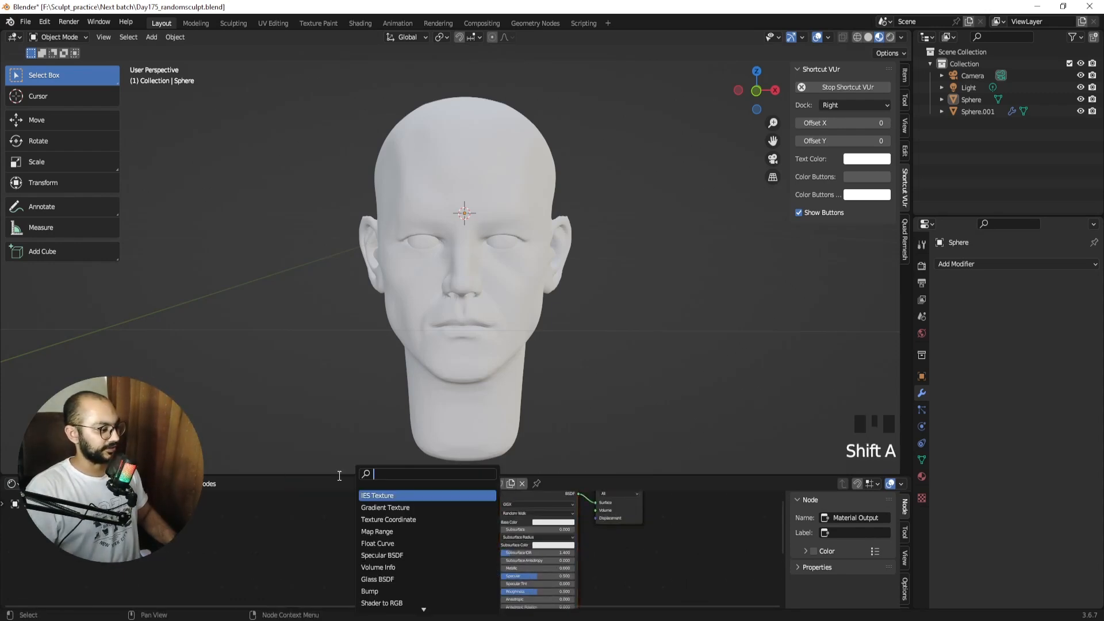
pyautogui.write('color')
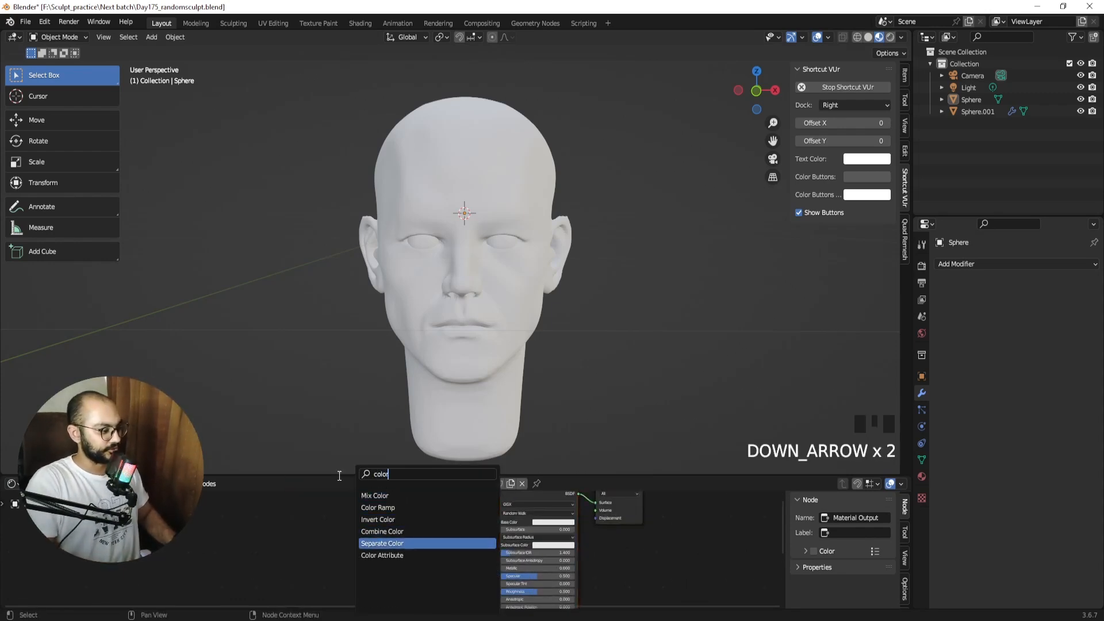
pyautogui.click(382, 555)
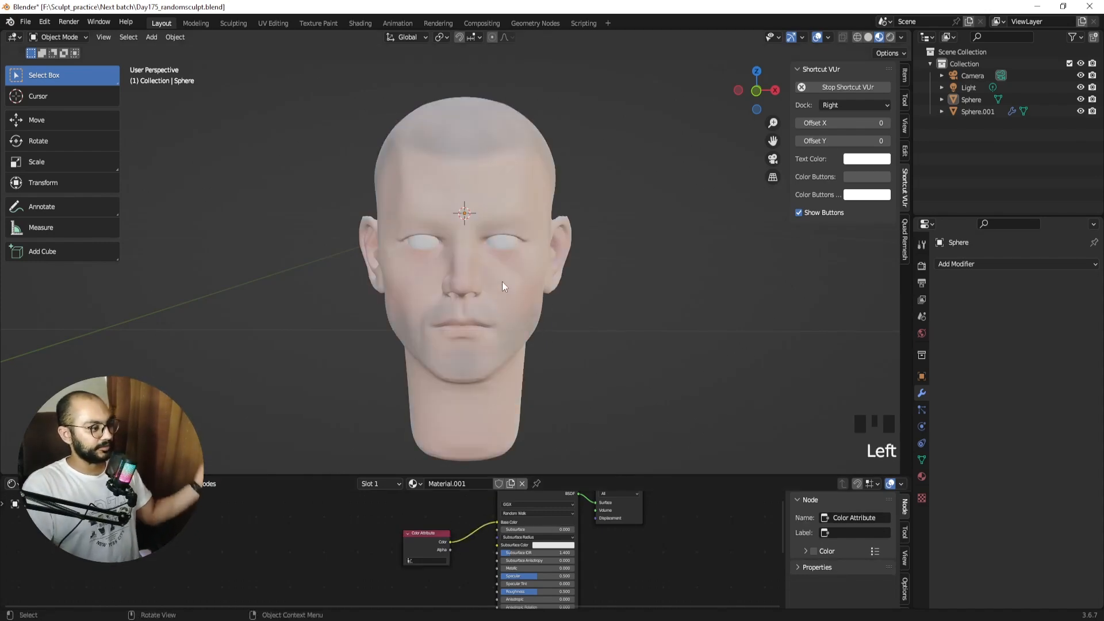
pyautogui.click(901, 37)
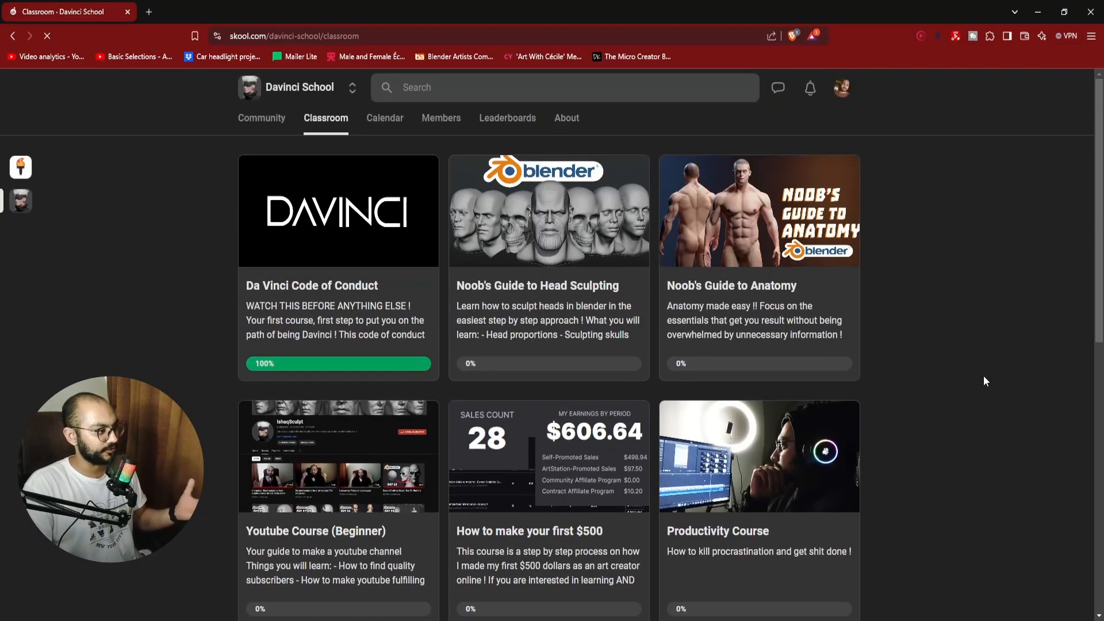
# Step: Open the Noob's Guide to Head Sculpting course on Skool and scroll through its posts
pyautogui.click(549, 211)
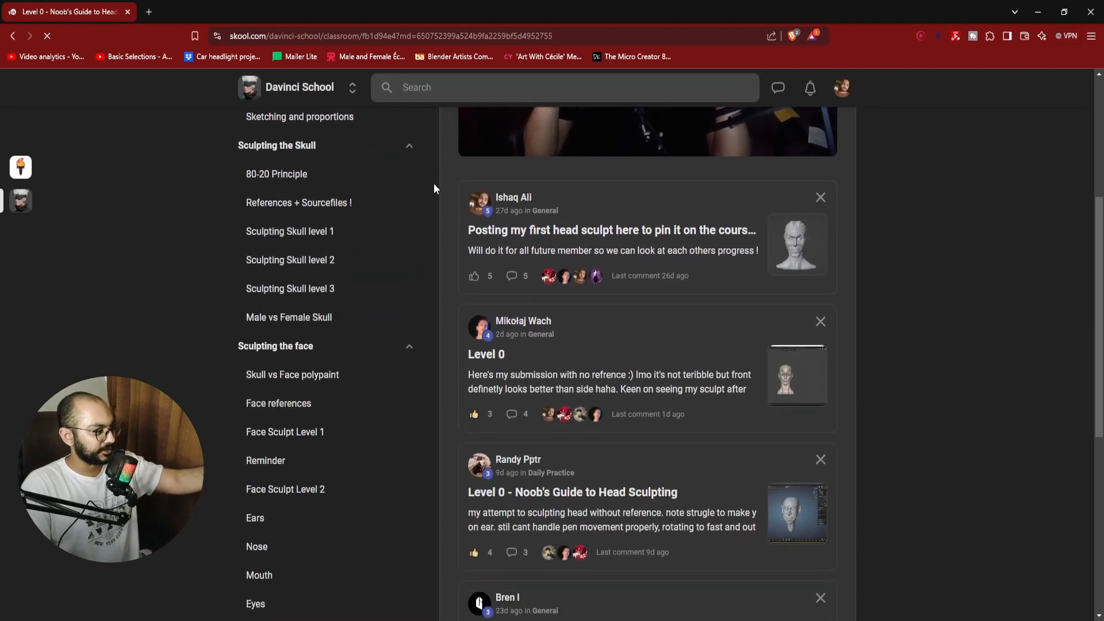
pyautogui.scroll(-3)
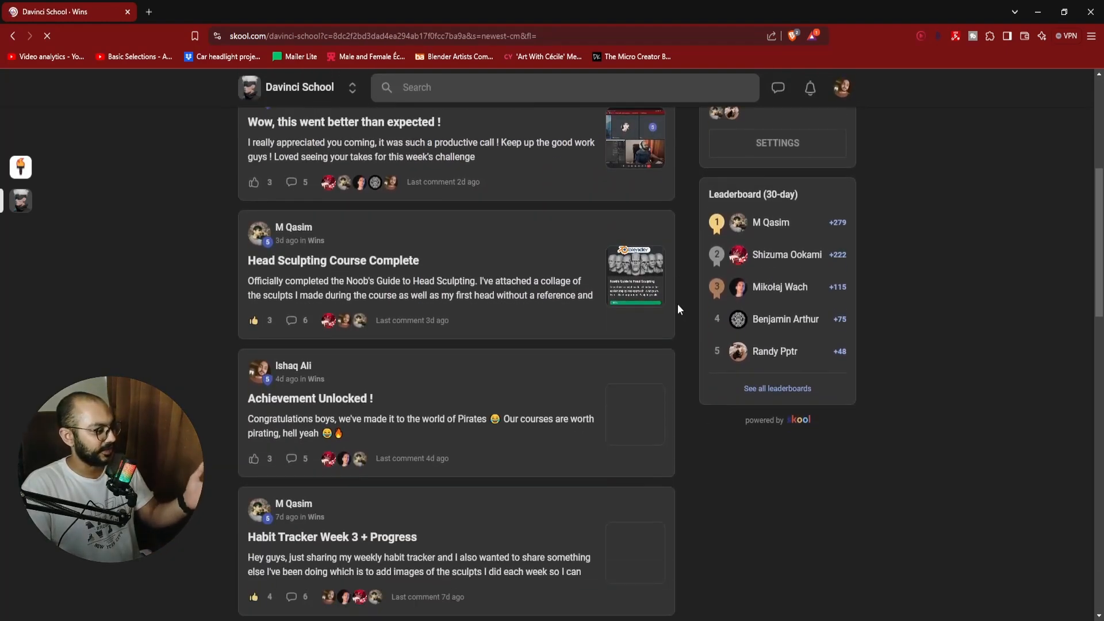
pyautogui.scroll(-3)
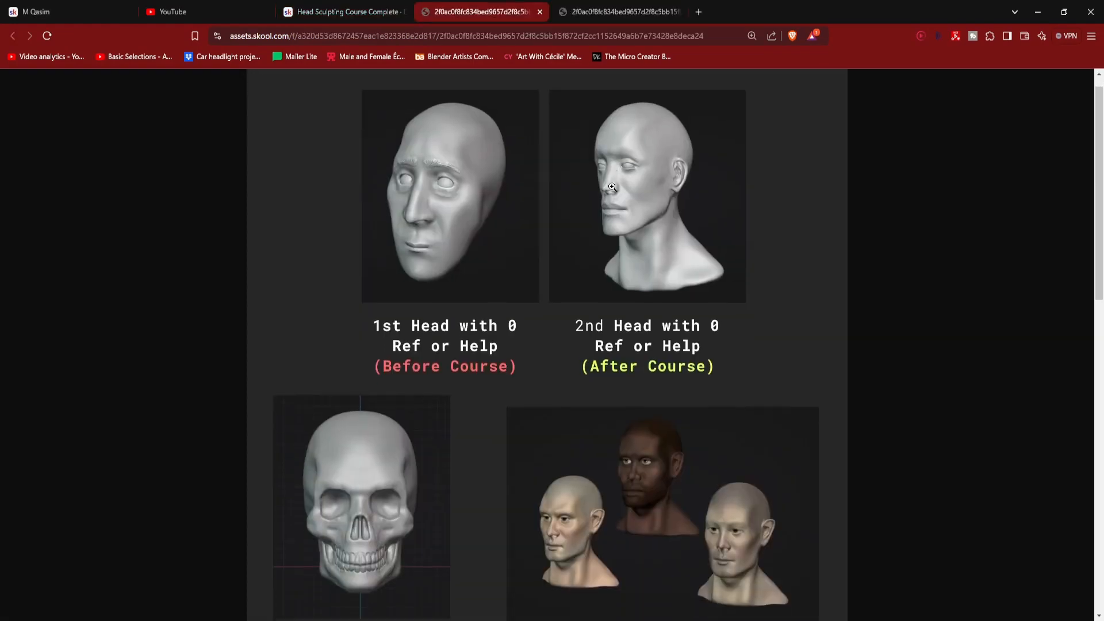
pyautogui.scroll(-3)
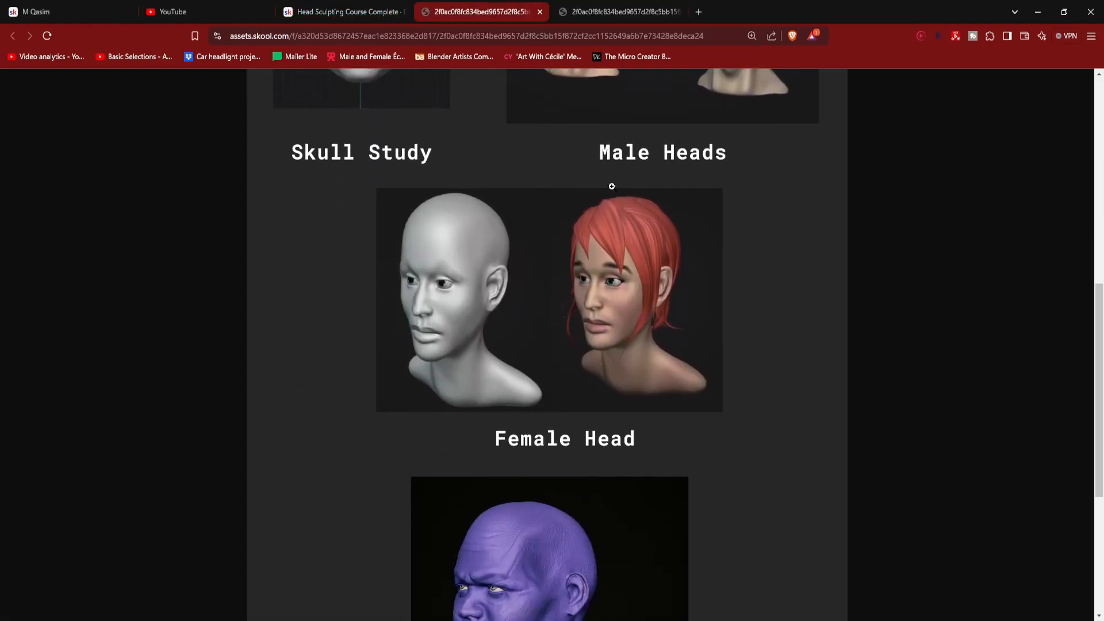
pyautogui.scroll(-3)
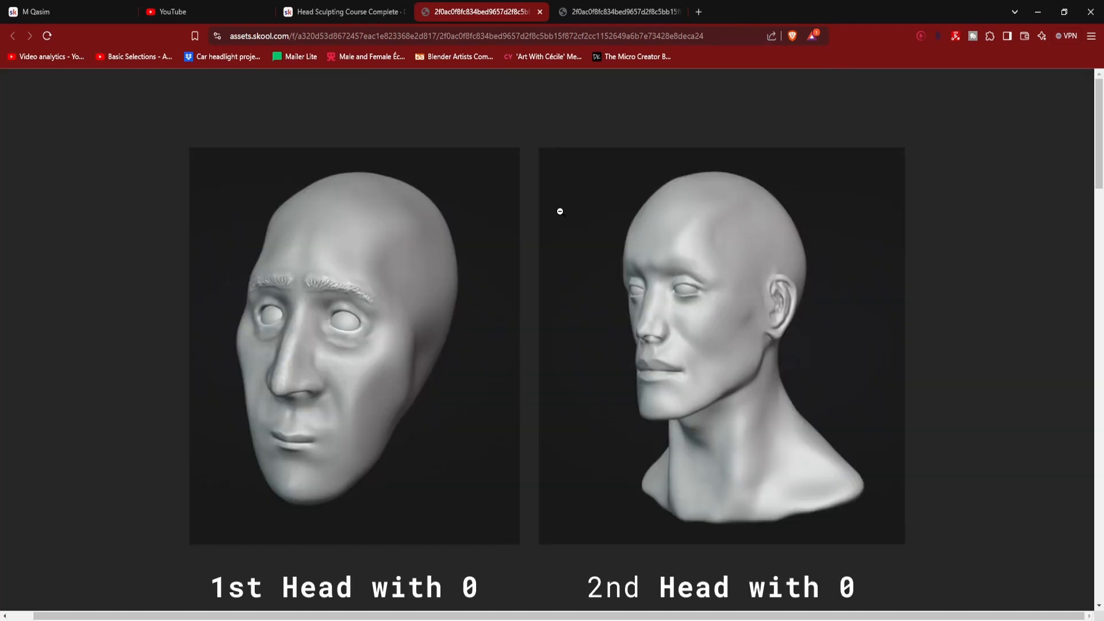